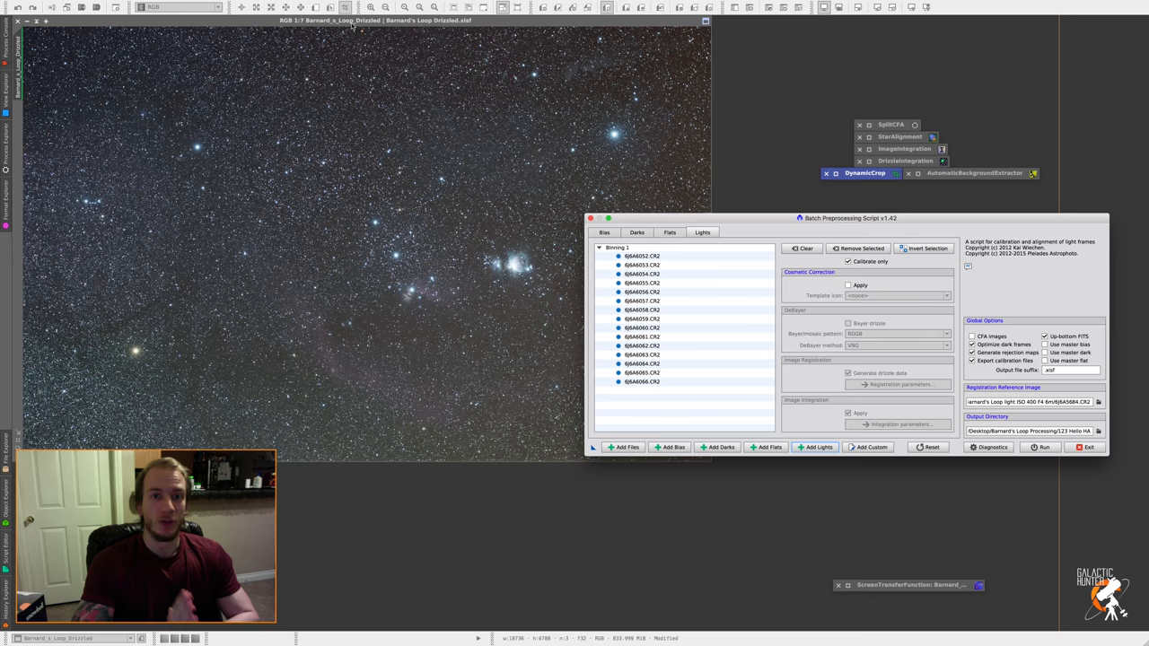
# - Review the loaded Ha light and dark frame groups in the Batch Preprocessing script
pyautogui.moveTo(851, 217); pyautogui.dragTo(834, 257)
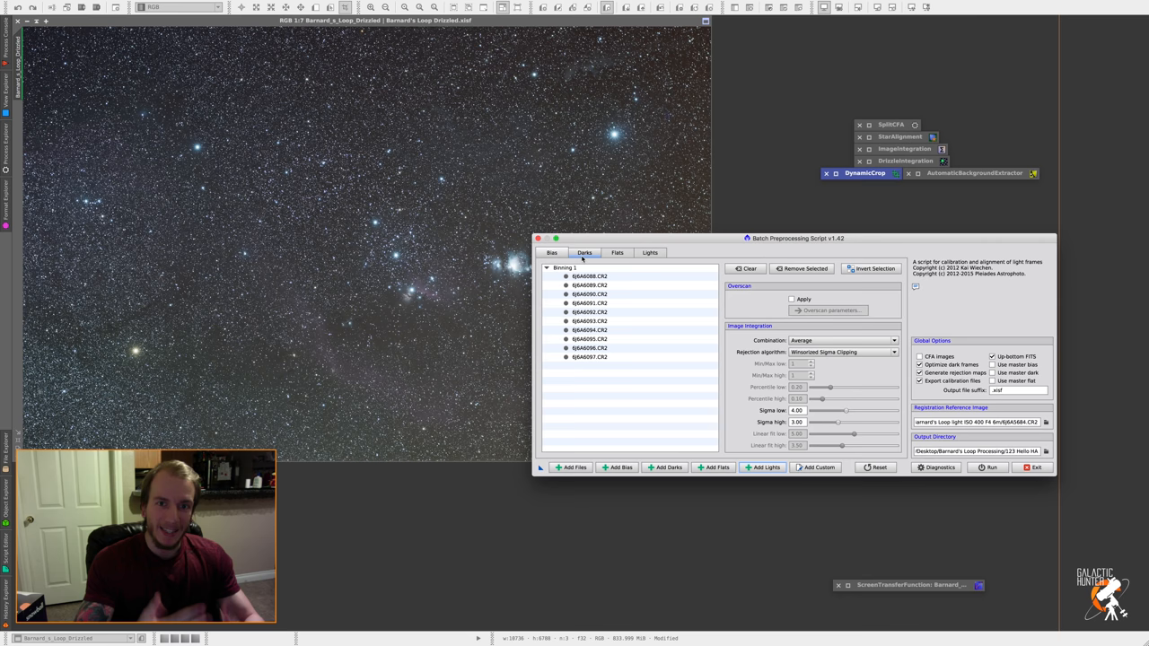
pyautogui.click(650, 252)
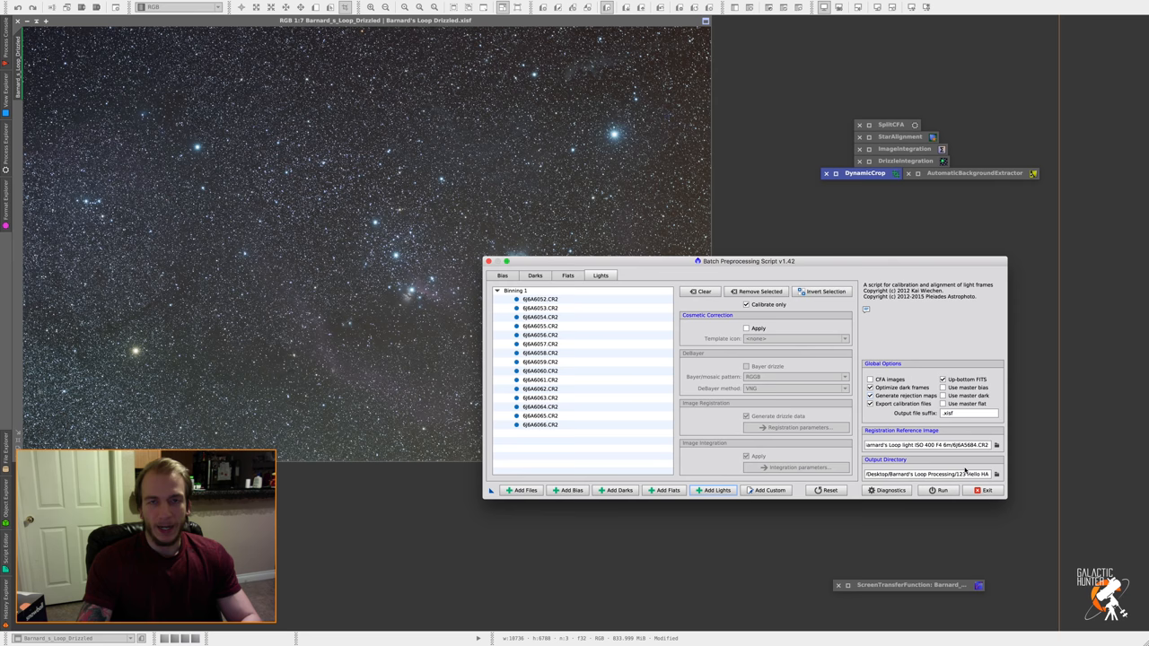
# - Run the Ha calibration and continue past the missing flat frames warning
pyautogui.click(936, 490)
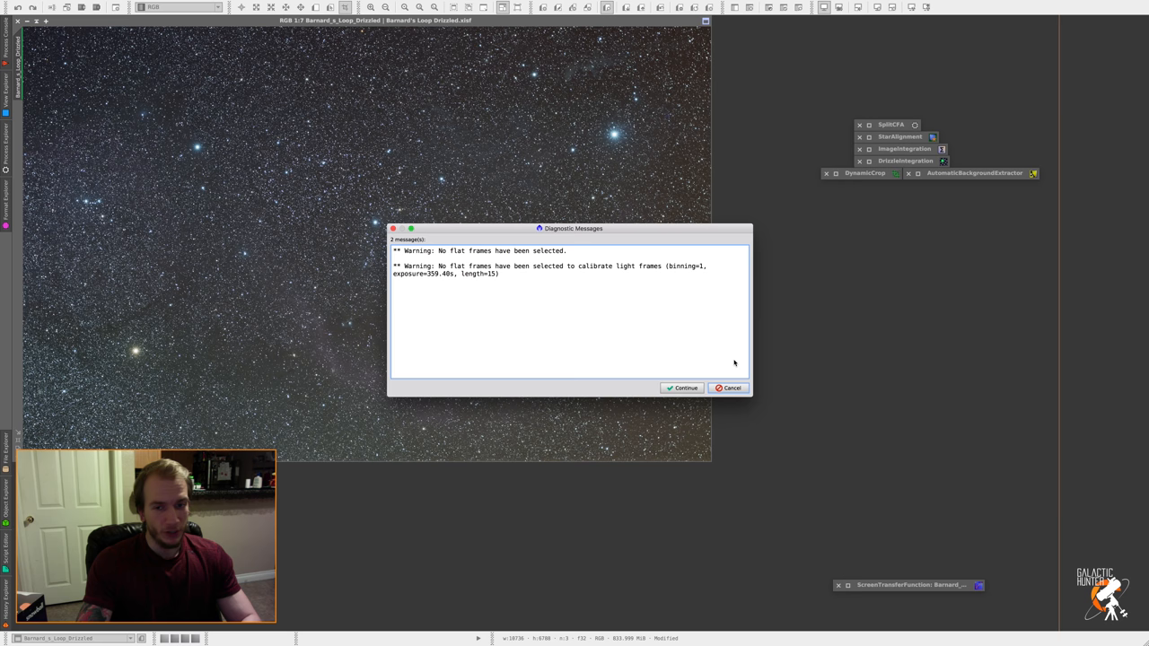
pyautogui.click(682, 388)
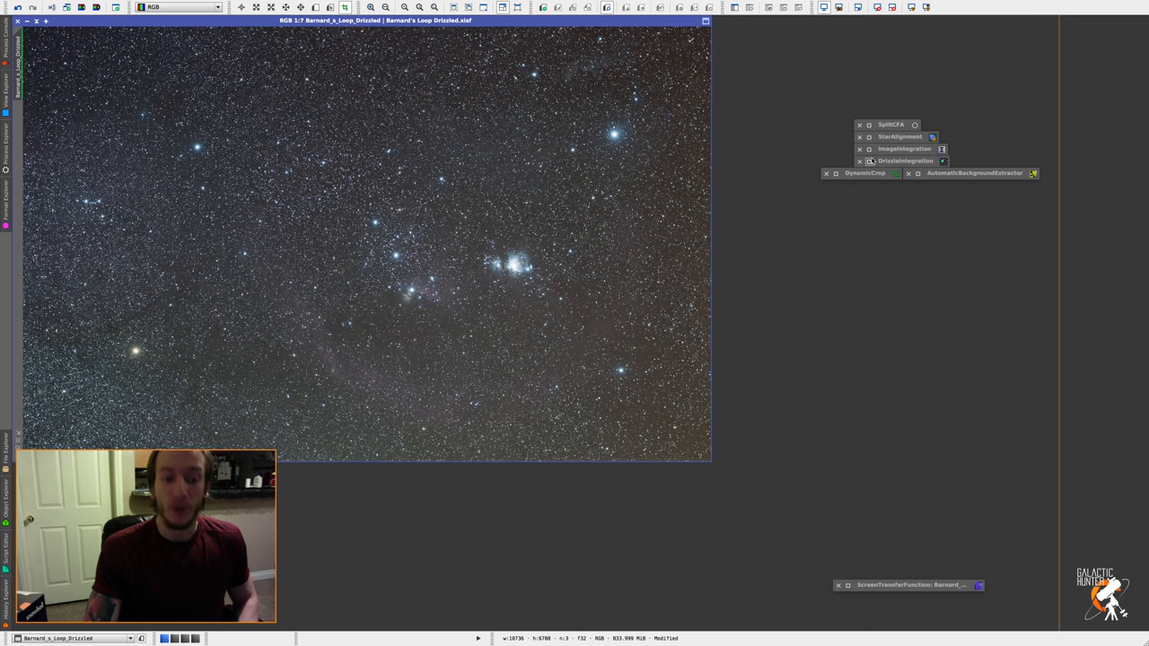
# - Split the calibrated Ha light frames into CFA channel files with SplitCFA applied globally
pyautogui.doubleClick(890, 124)
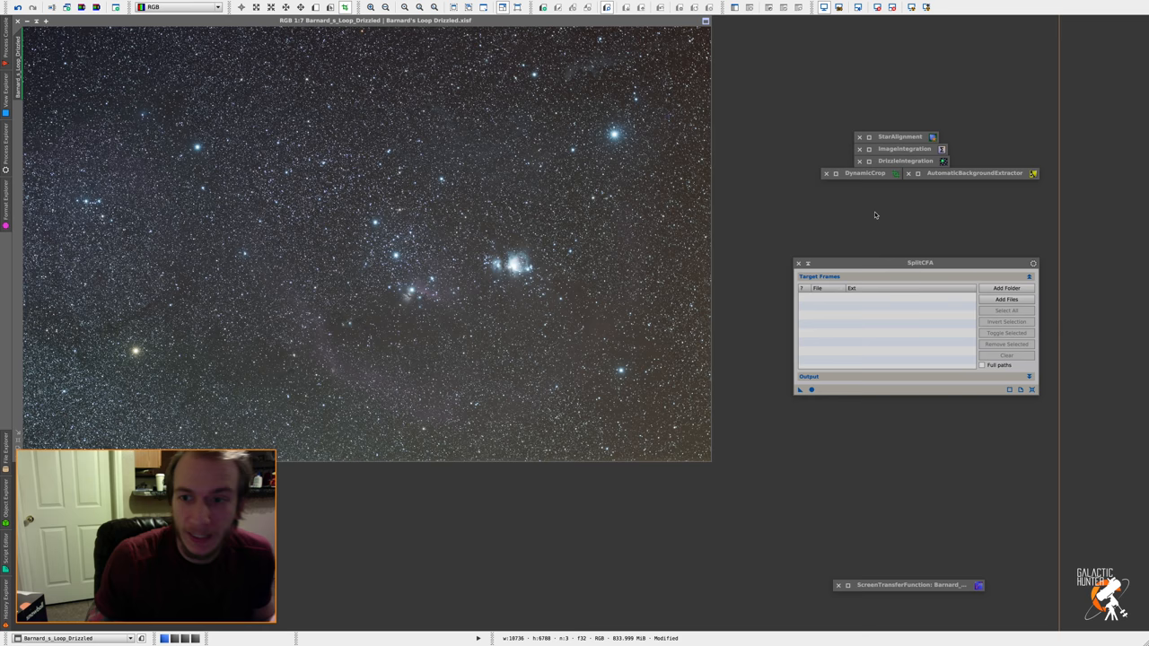
pyautogui.moveTo(919, 262); pyautogui.dragTo(847, 259)
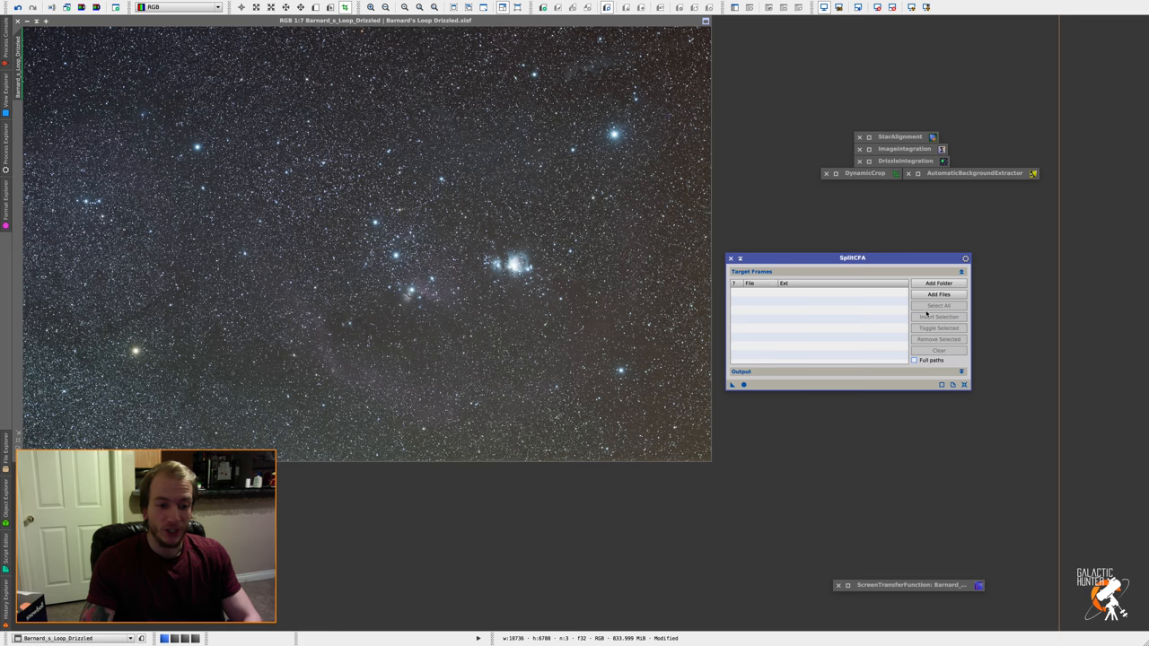
pyautogui.click(938, 294)
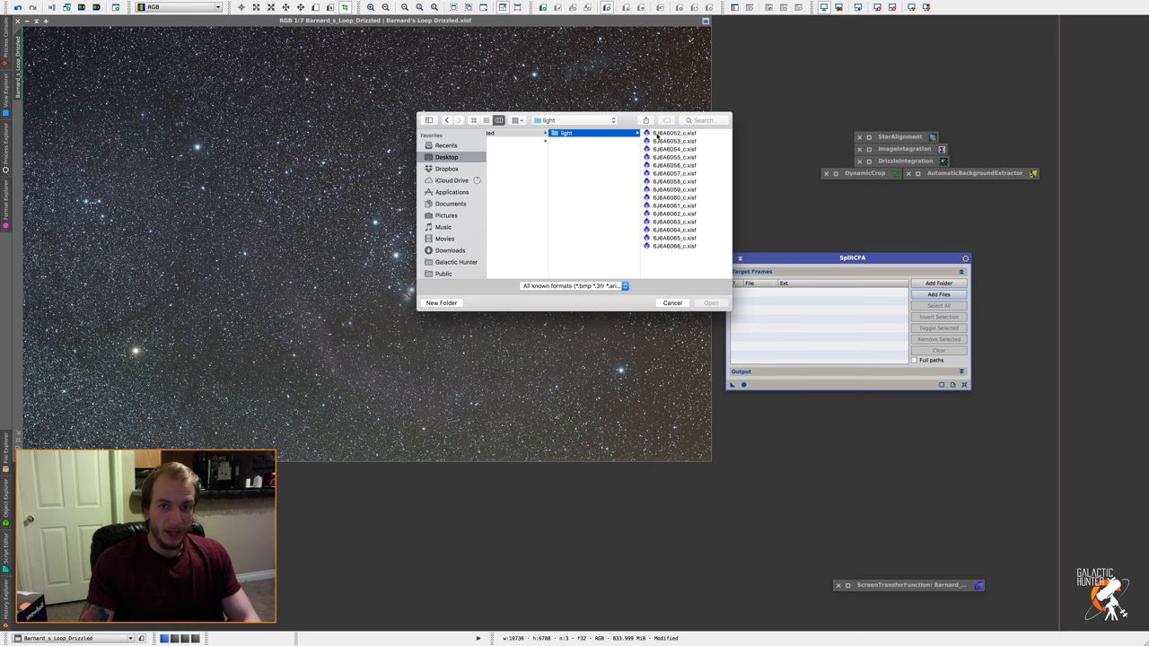
pyautogui.click(711, 302)
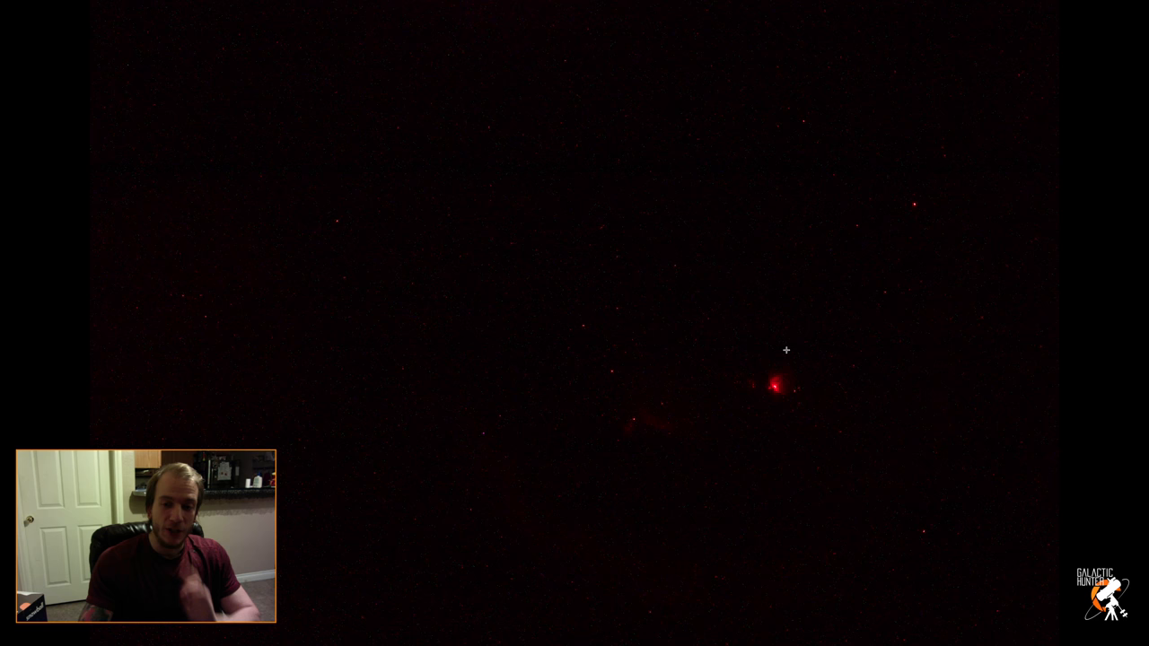
pyautogui.moveTo(743, 351)
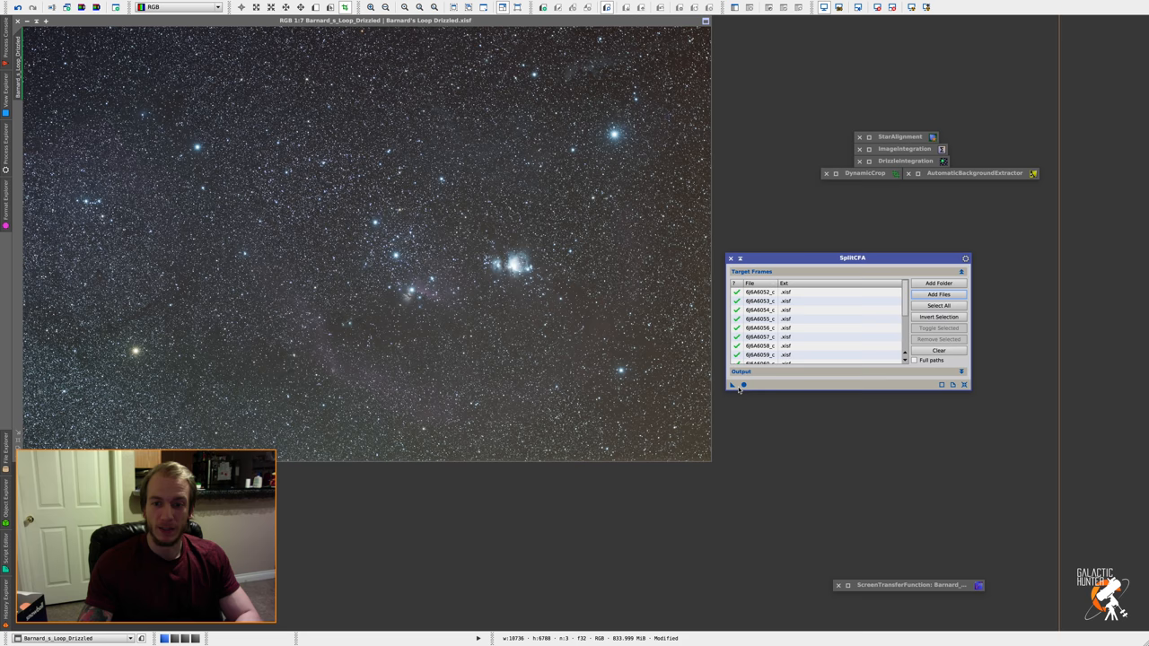
pyautogui.click(743, 384)
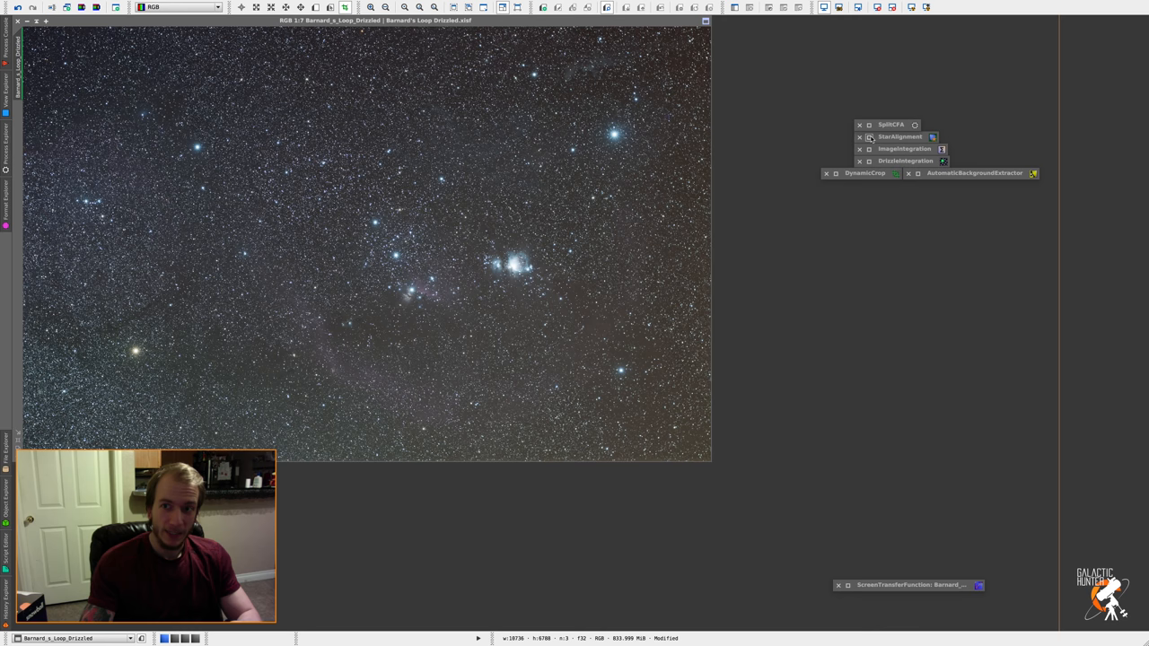
# - Load a channel's split Ha frames as StarAlignment targets against the reference image and run it
pyautogui.doubleClick(899, 136)
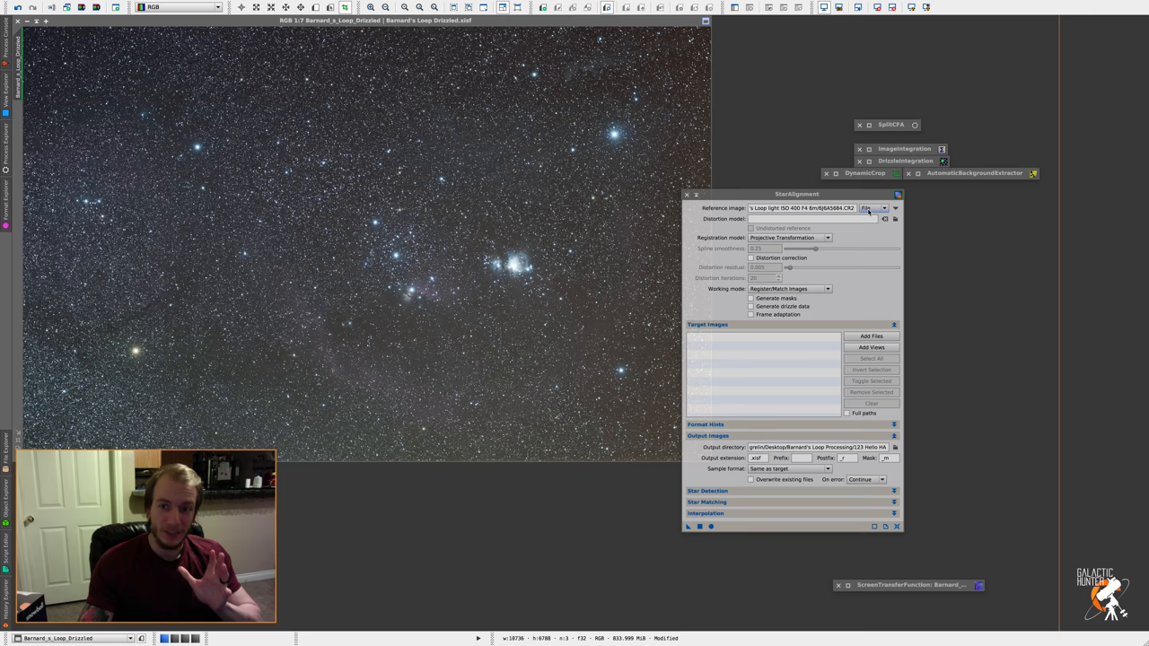
pyautogui.moveTo(871, 208)
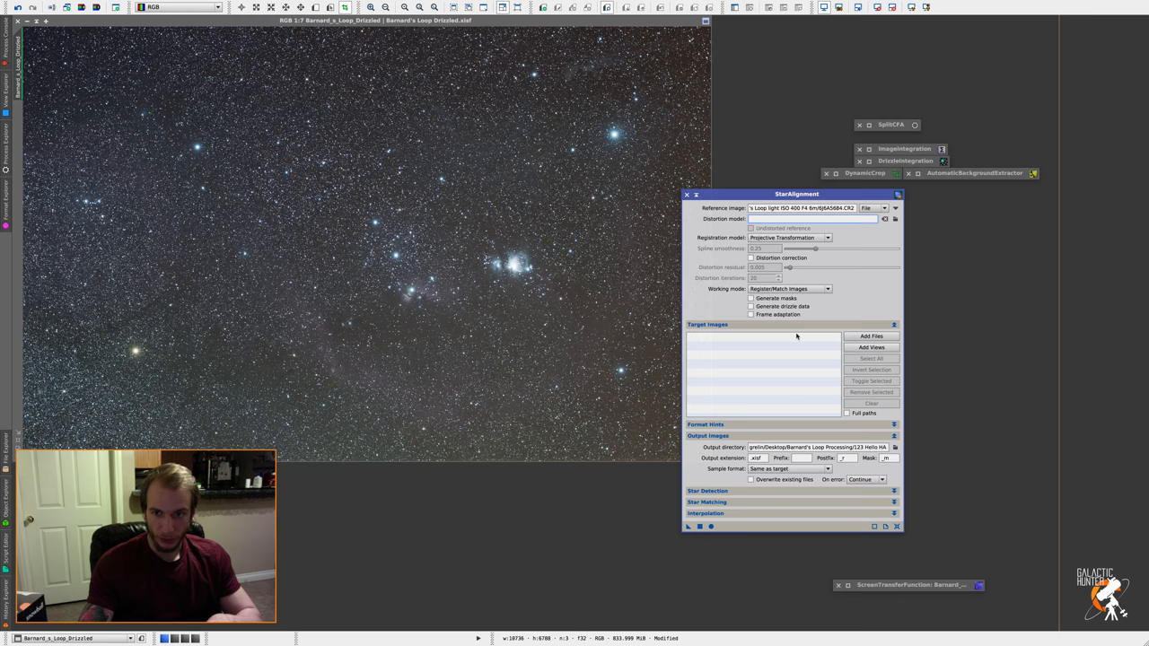
pyautogui.click(871, 336)
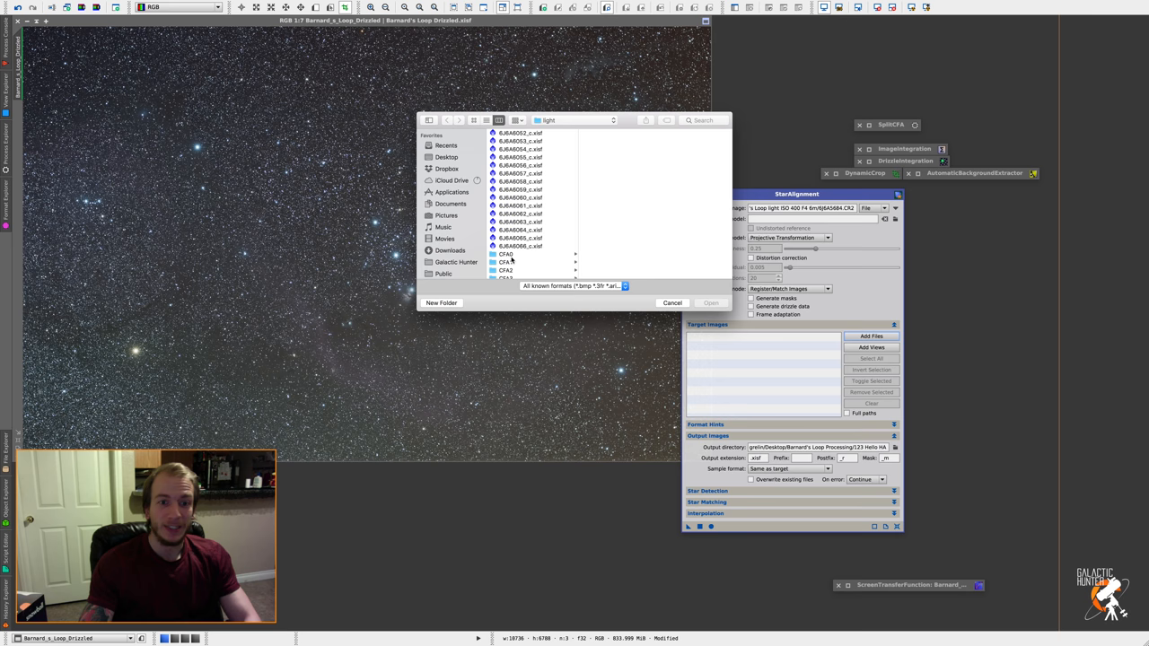
pyautogui.click(506, 251)
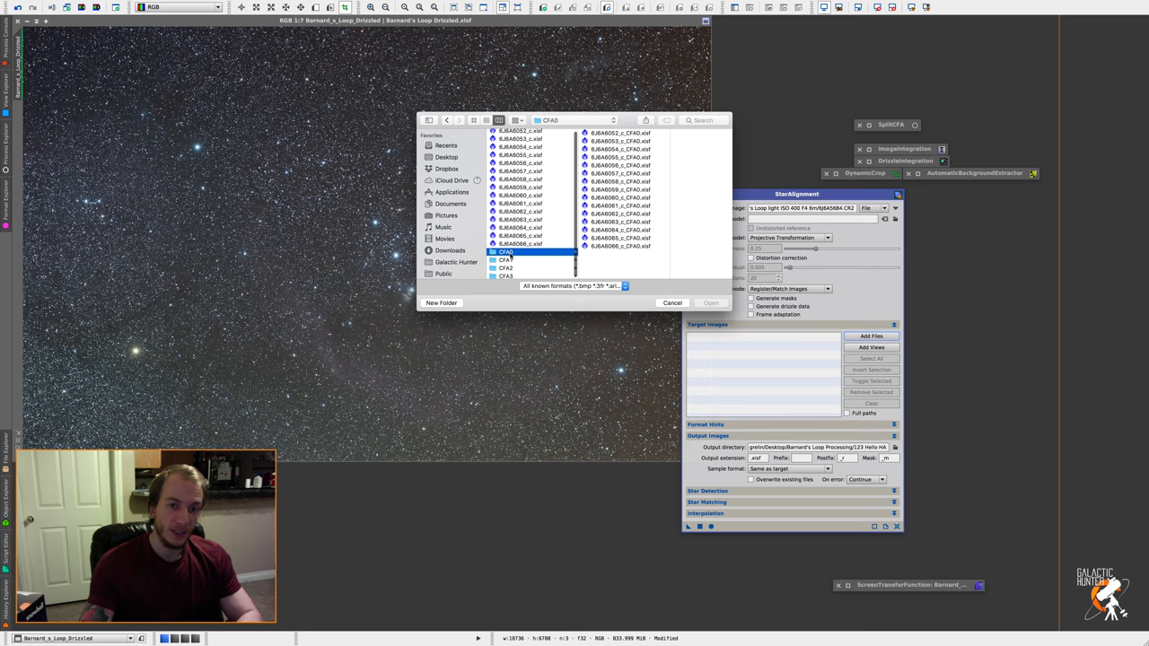
pyautogui.click(506, 275)
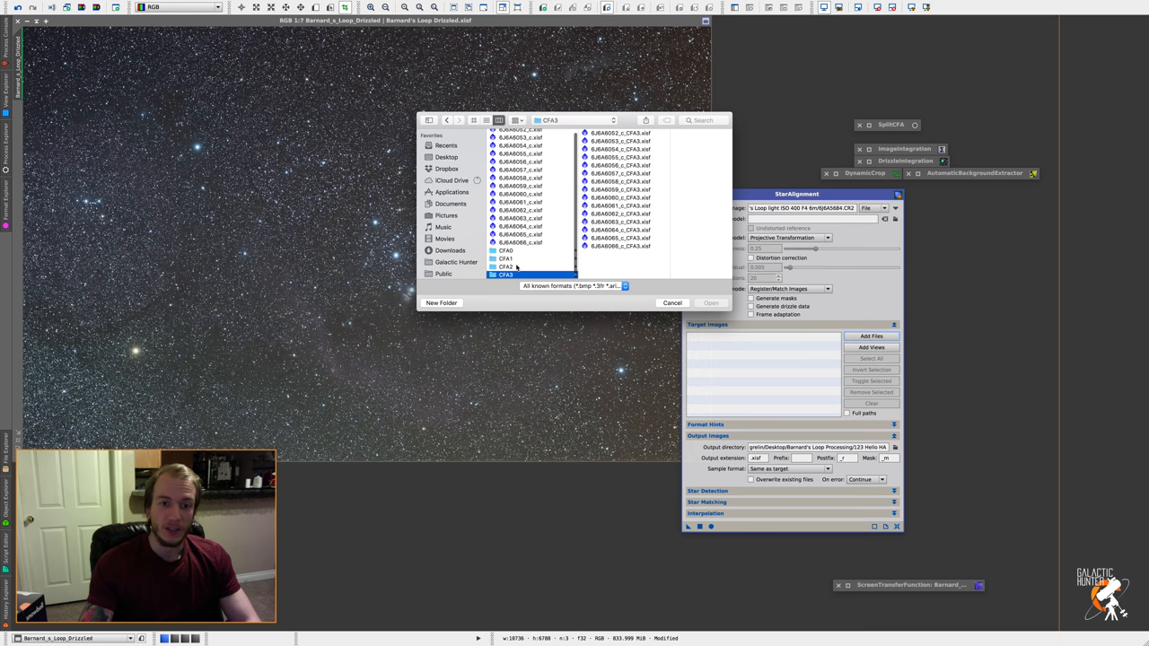
pyautogui.click(711, 302)
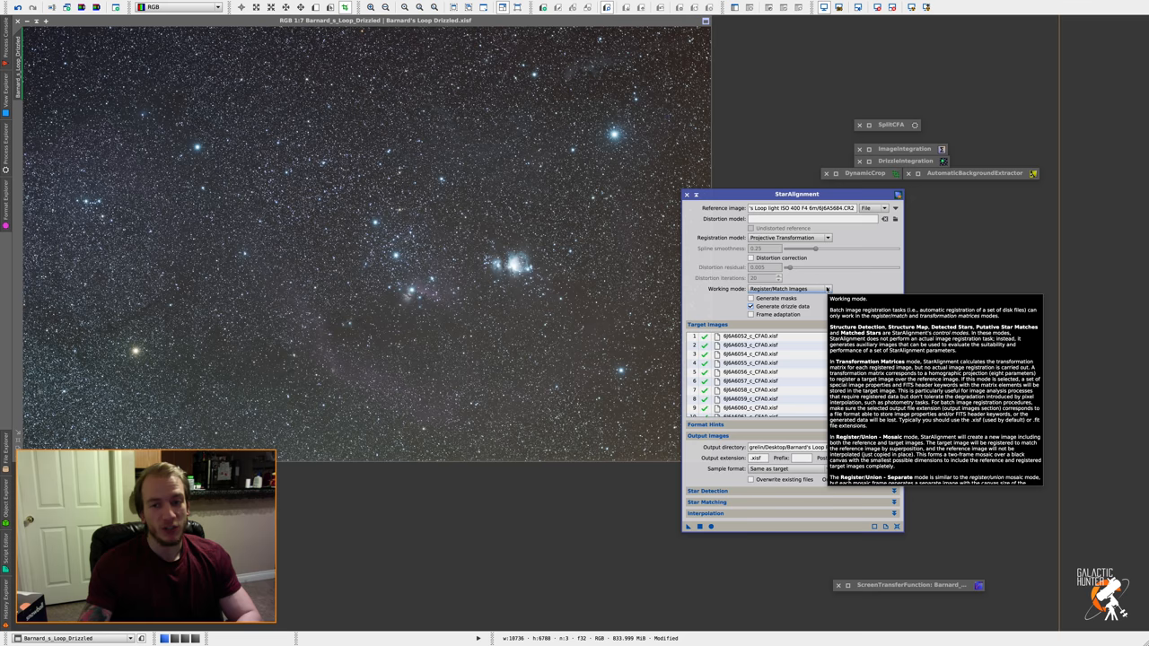
pyautogui.click(711, 528)
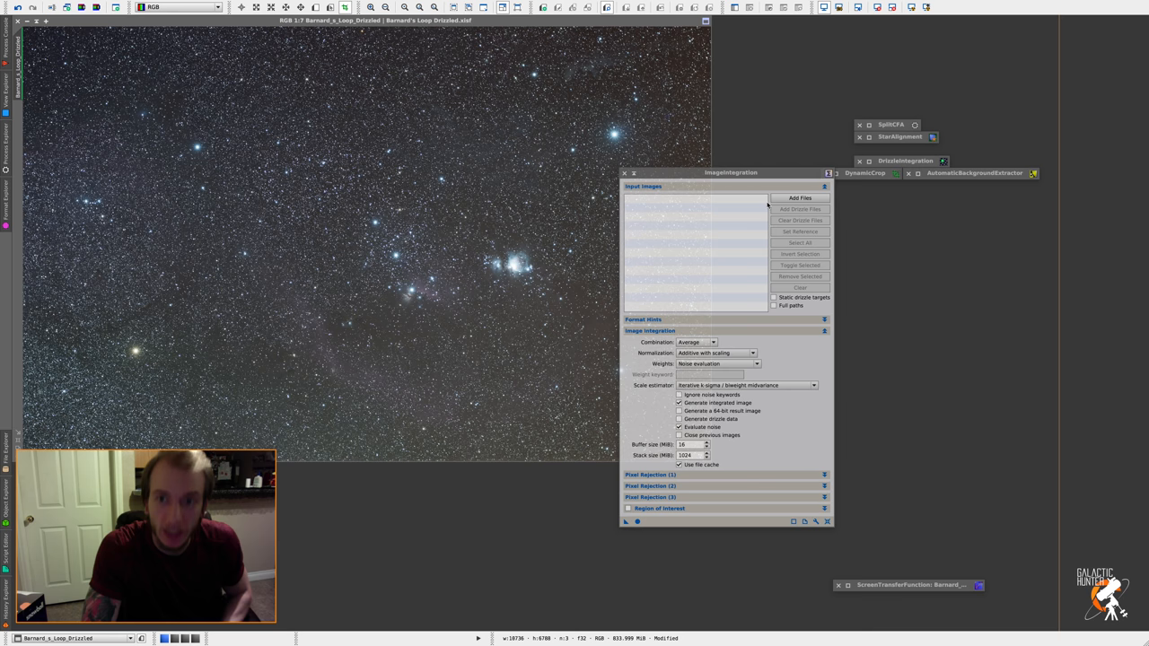
# - Add the registered Ha frames and matching .xdrz drizzle files to ImageIntegration and start integrating
pyautogui.click(215, 6)
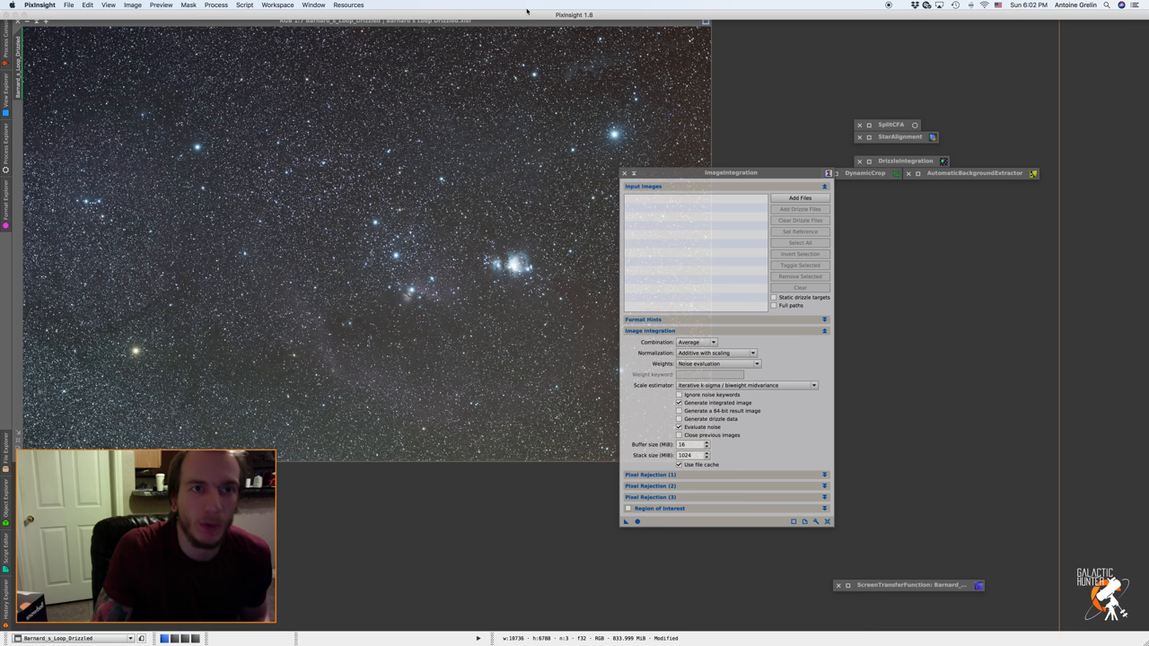
pyautogui.click(799, 198)
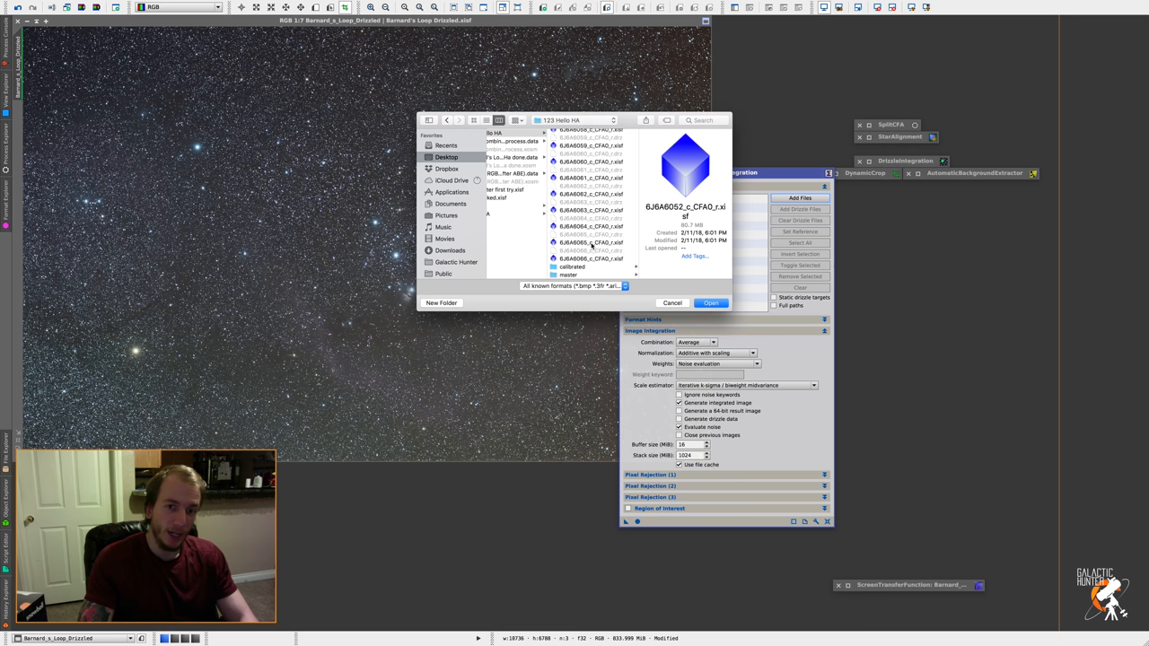
pyautogui.click(710, 301)
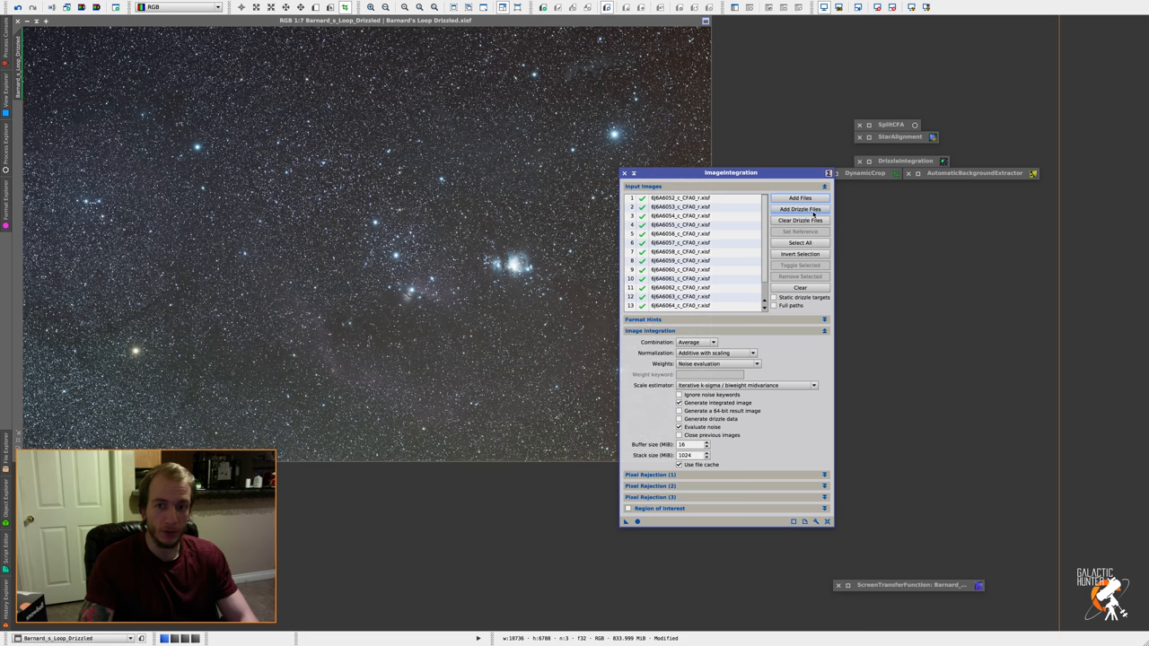
pyautogui.click(799, 208)
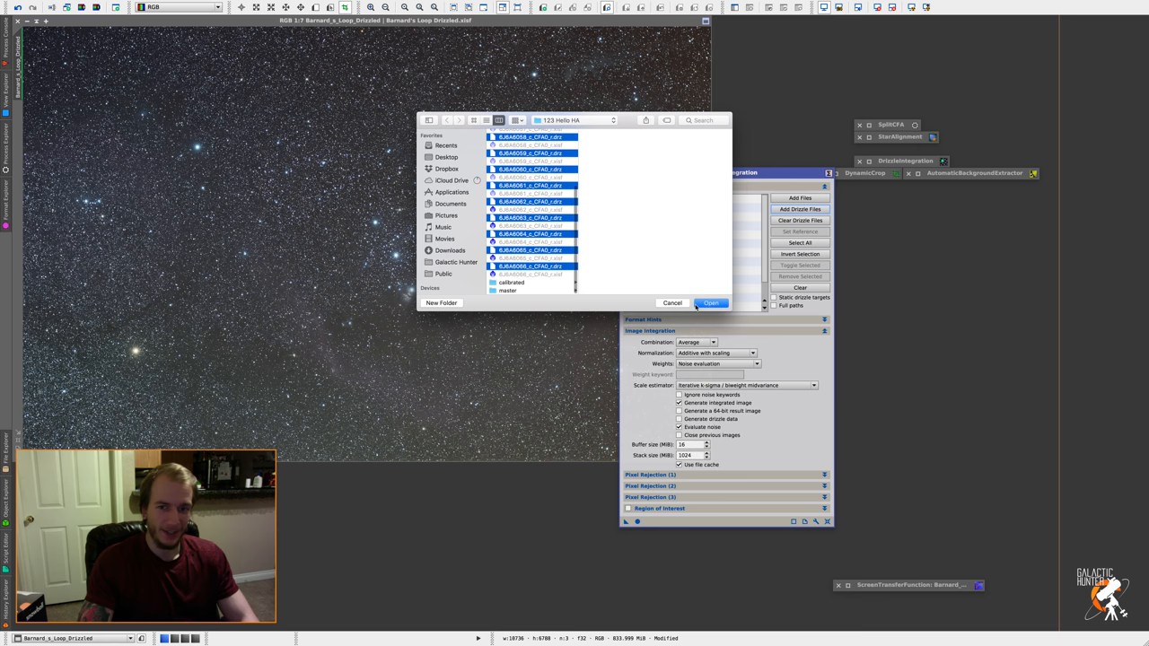
pyautogui.click(711, 301)
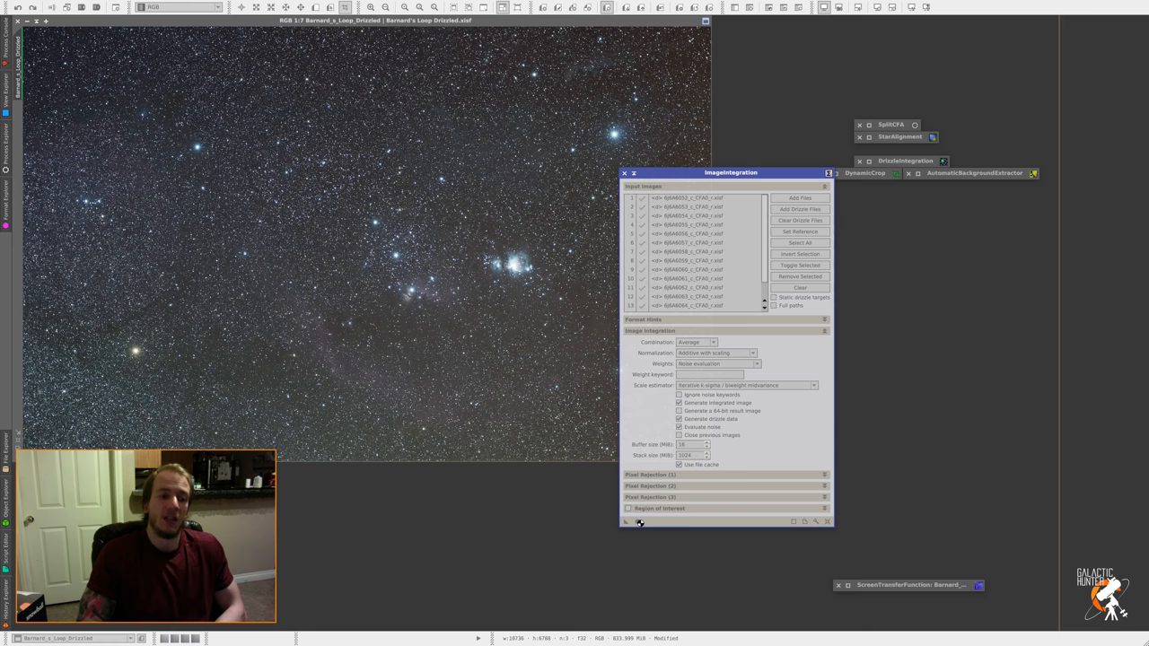
pyautogui.click(625, 521)
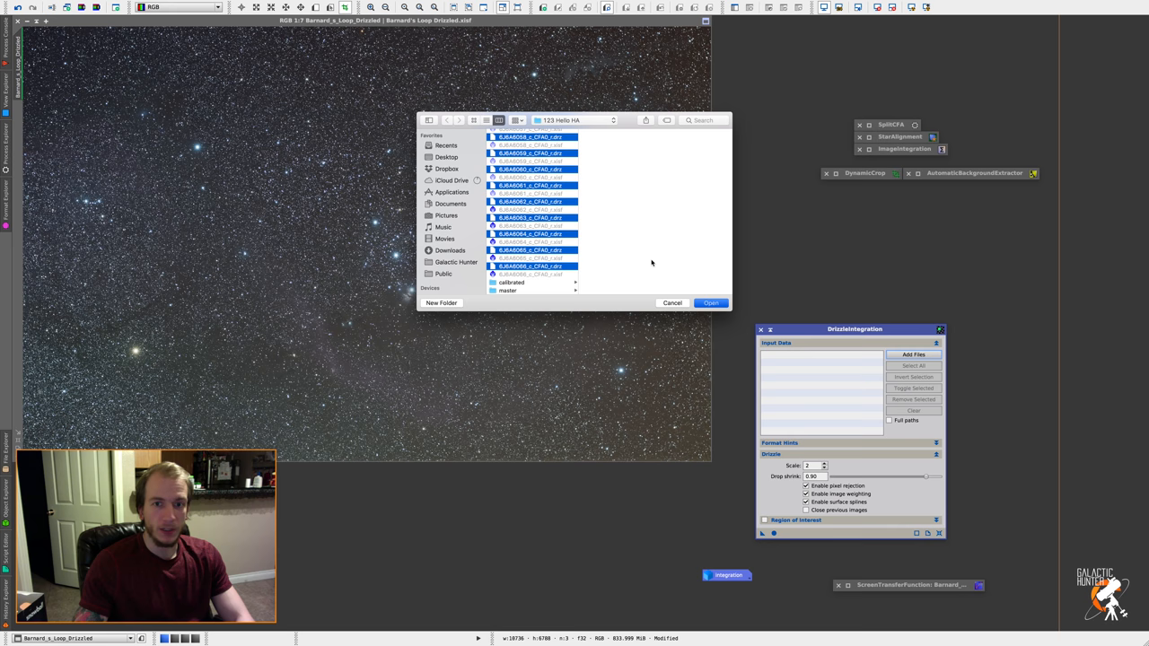
# - Load the Ha drizzle data files into DrizzleIntegration
pyautogui.click(711, 301)
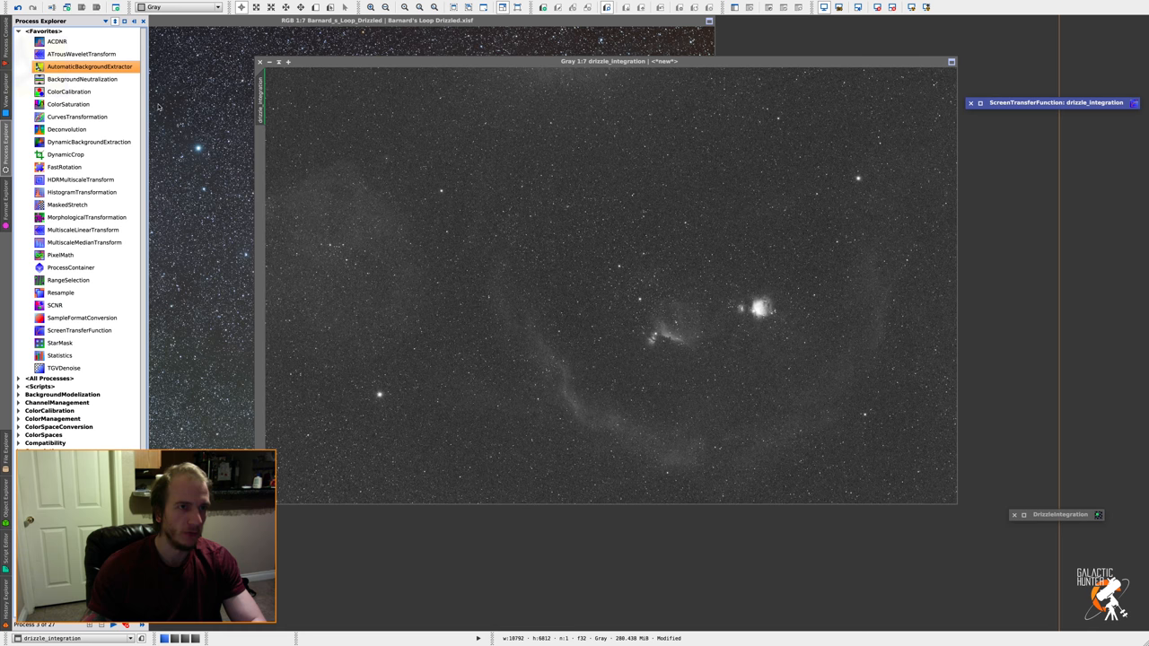
# - Start AutomaticBackgroundExtractor for the drizzled Ha image of Barnard's Loop
pyautogui.doubleClick(90, 66)
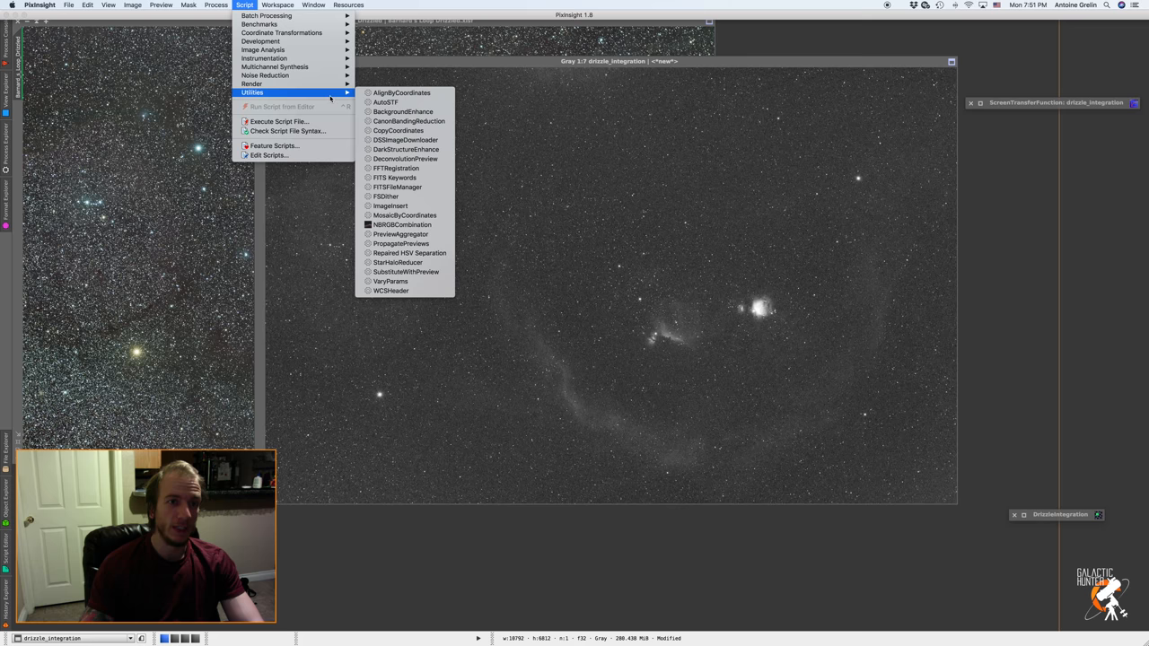
# - Configure NBRGBCombination with drizzle_integration as red, adjusting RGB bandwidth, Ha bandwidth and blend scale
pyautogui.click(402, 224)
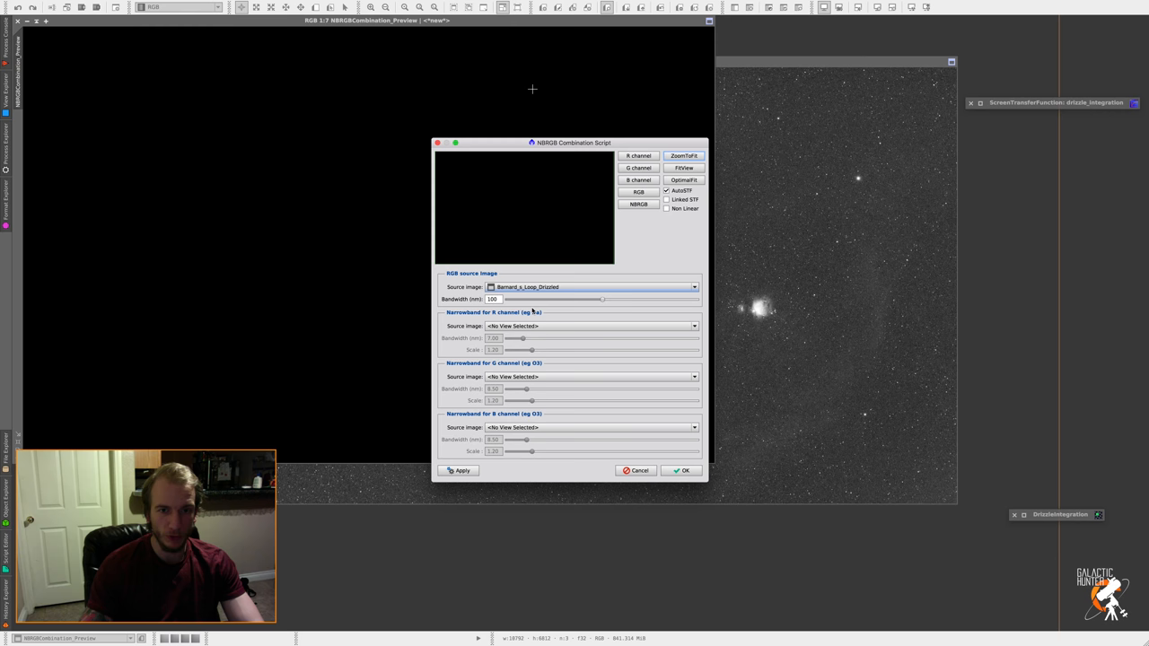
pyautogui.click(592, 327)
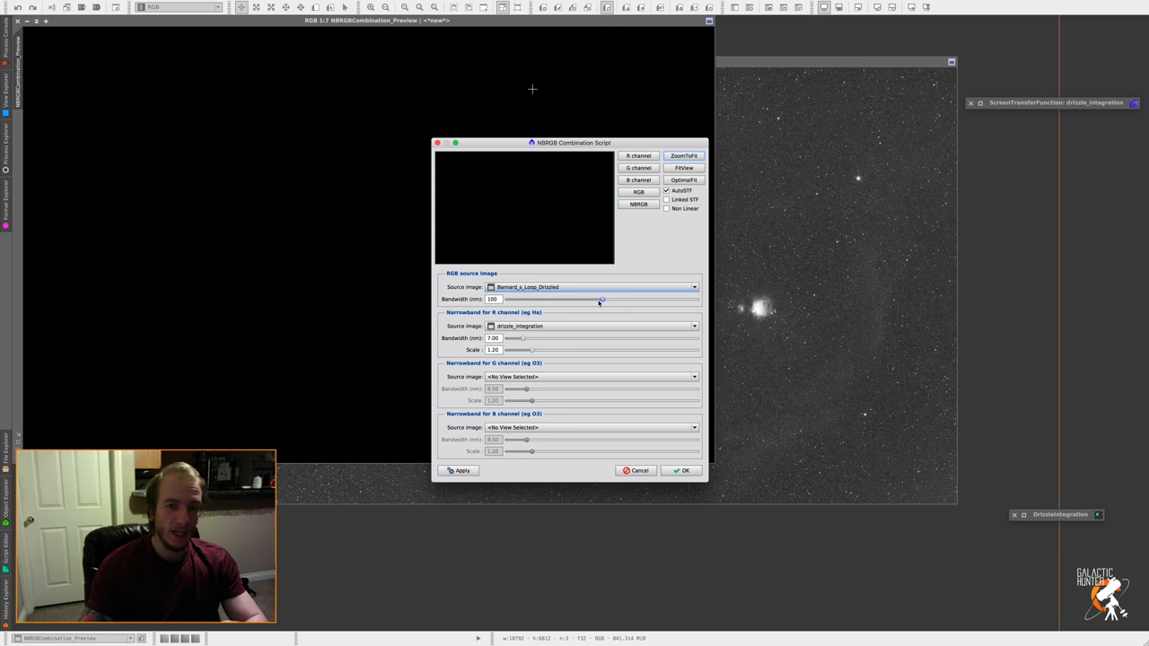
pyautogui.moveTo(601, 298); pyautogui.dragTo(696, 298)
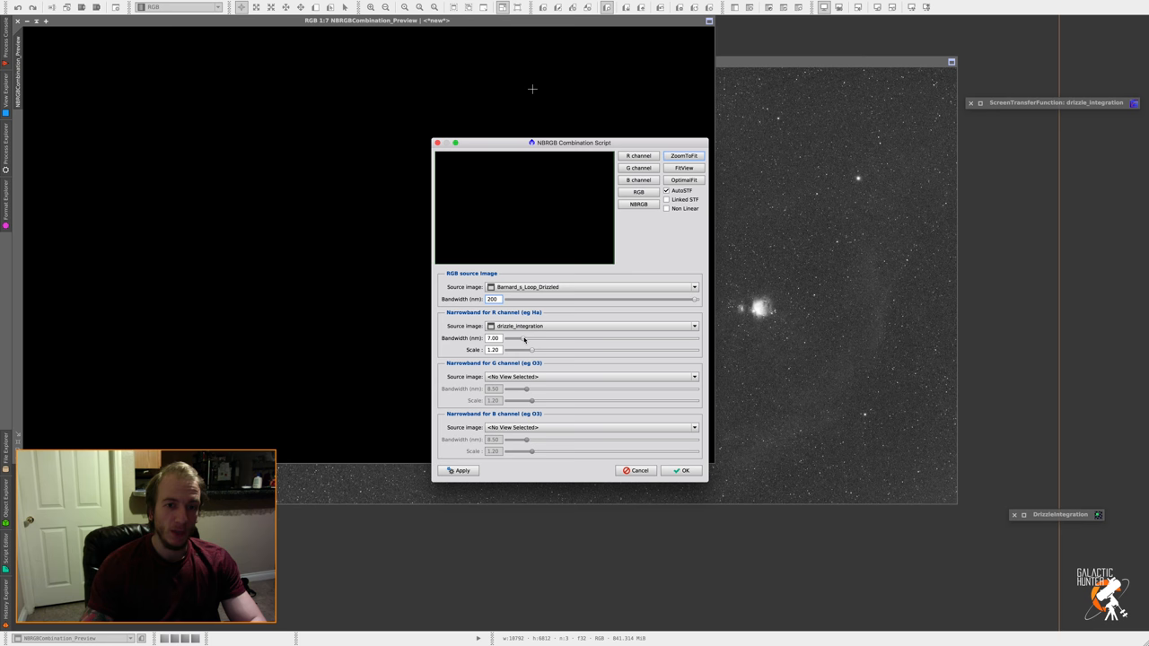
pyautogui.moveTo(511, 337); pyautogui.dragTo(532, 338)
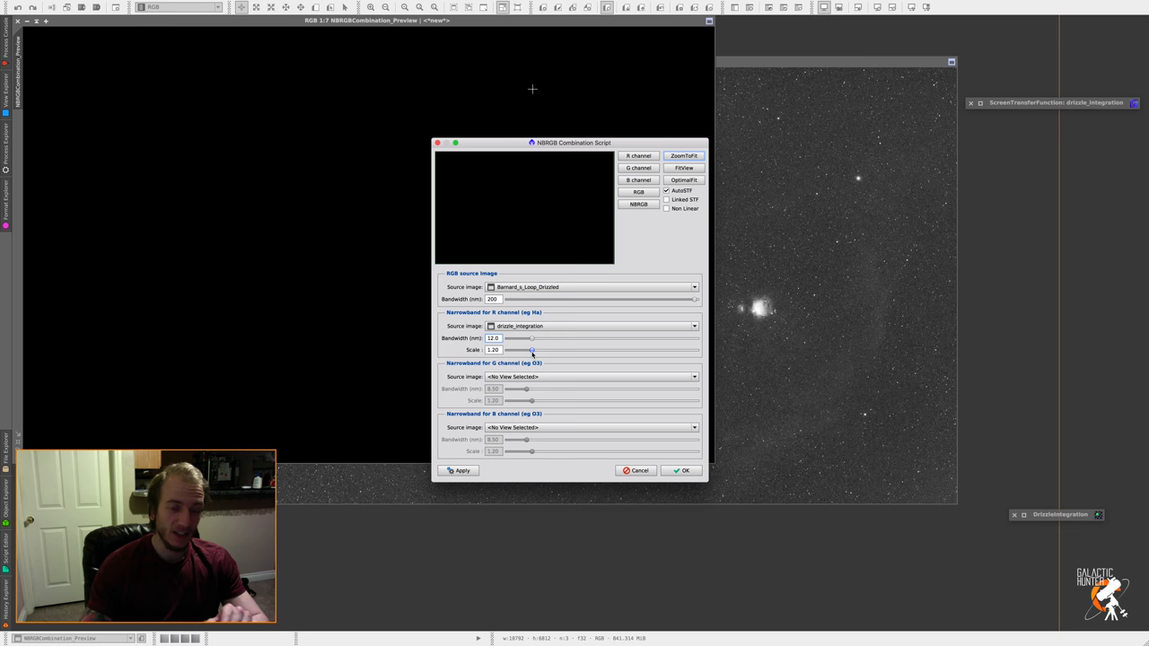
pyautogui.moveTo(532, 350); pyautogui.dragTo(545, 350)
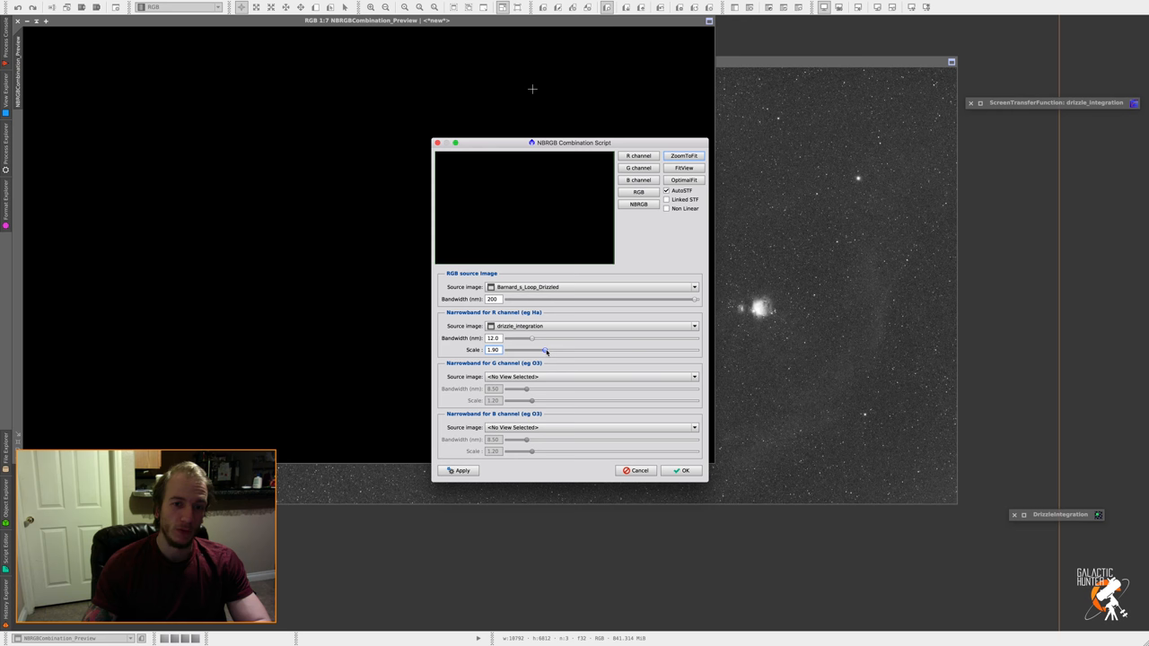
pyautogui.moveTo(545, 348); pyautogui.dragTo(583, 348)
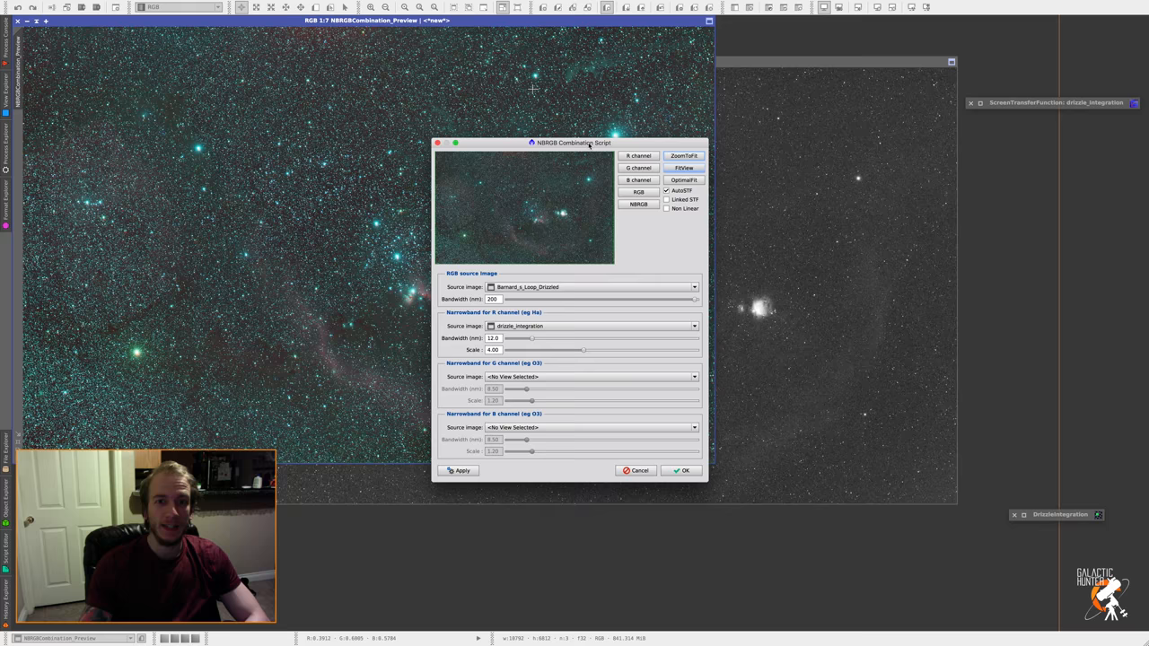
# - Move the NBRGB Combination dialog aside to inspect the Ha-enhanced colour preview
pyautogui.moveTo(573, 144); pyautogui.dragTo(746, 156)
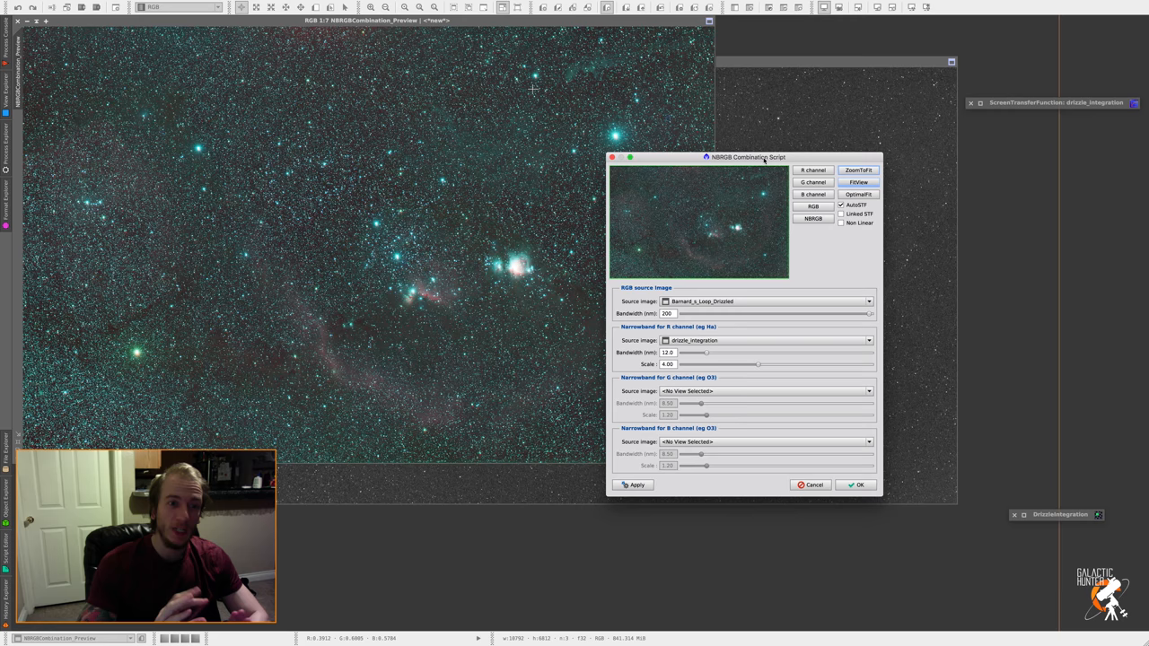